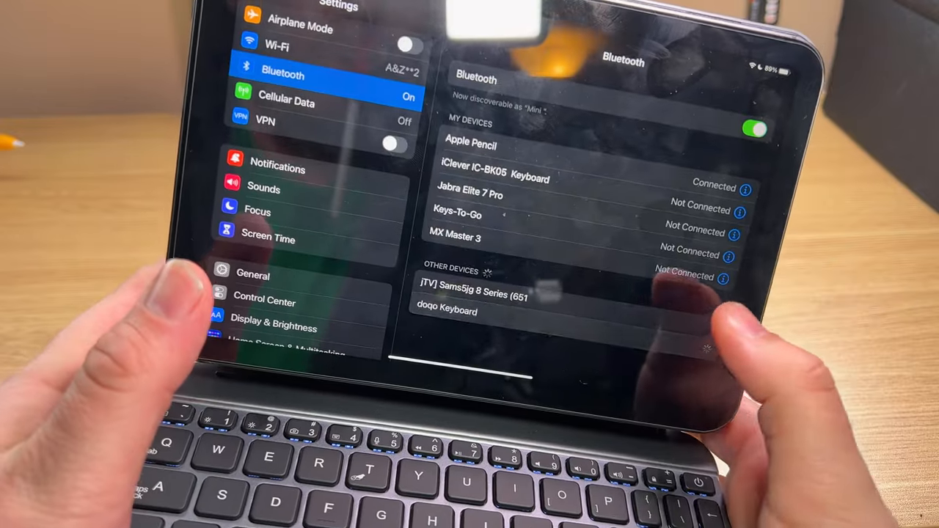
# Pair the doqo Keyboard from Other Devices in Bluetooth settings and accept the request.
pyautogui.click(446, 311)
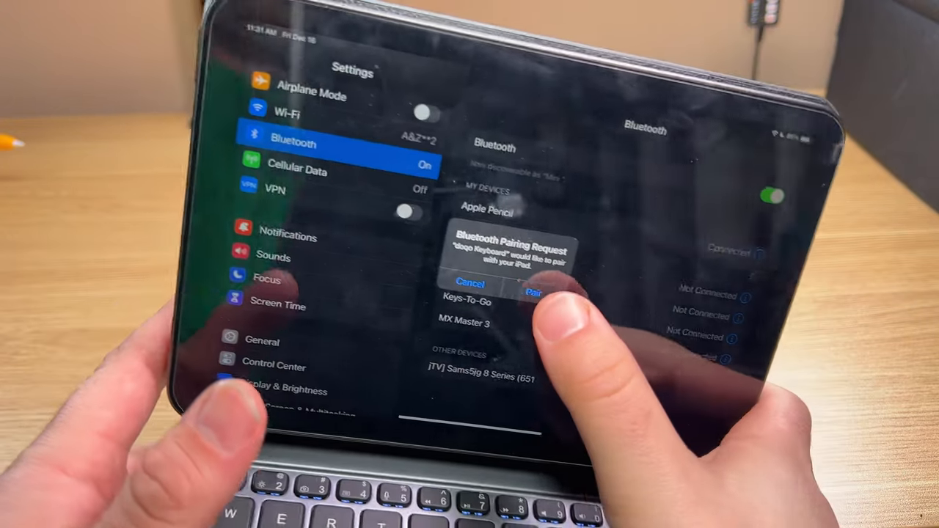
pyautogui.click(533, 293)
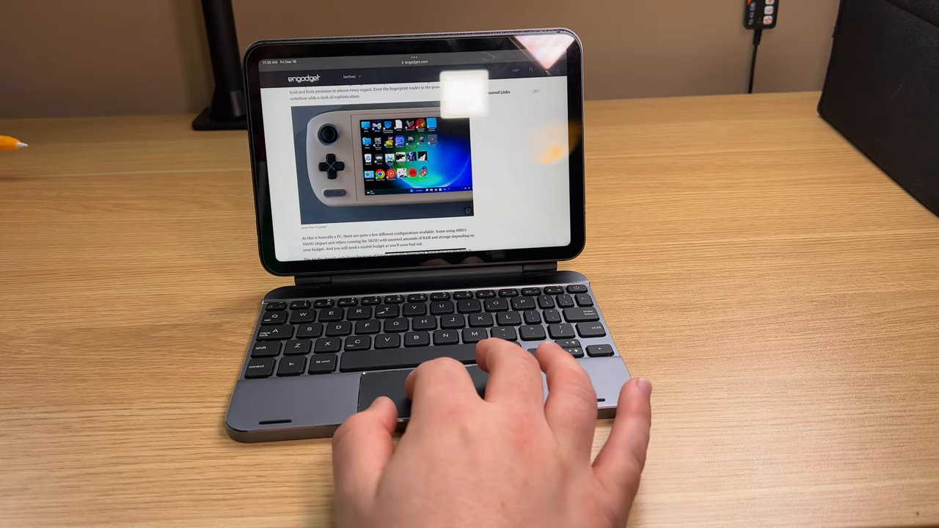
# Scroll down through the Engadget article with two-finger trackpad swipes.
pyautogui.scroll(-3)
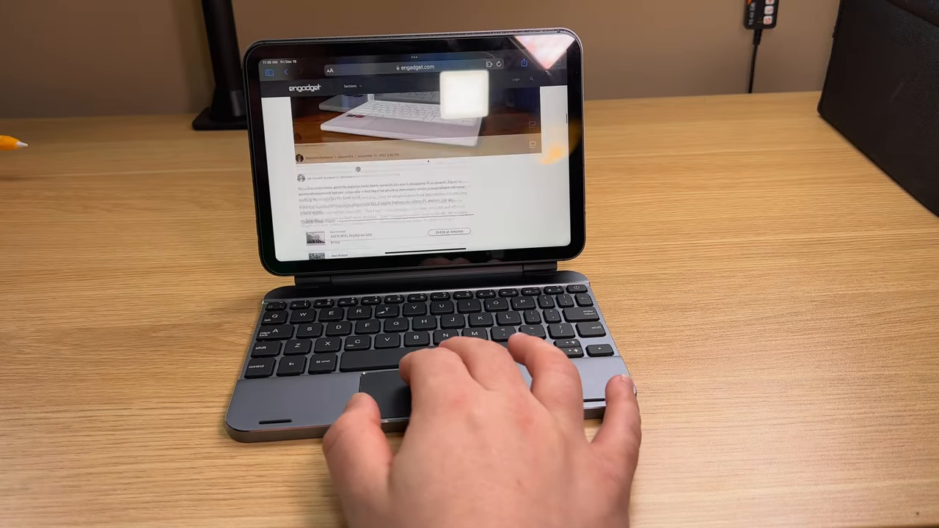
pyautogui.scroll(-3)
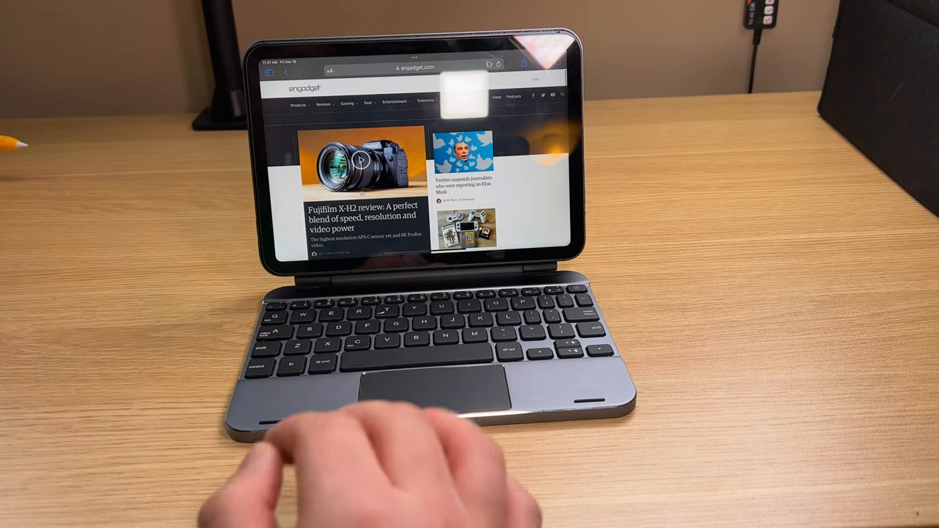
pyautogui.scroll(-3)
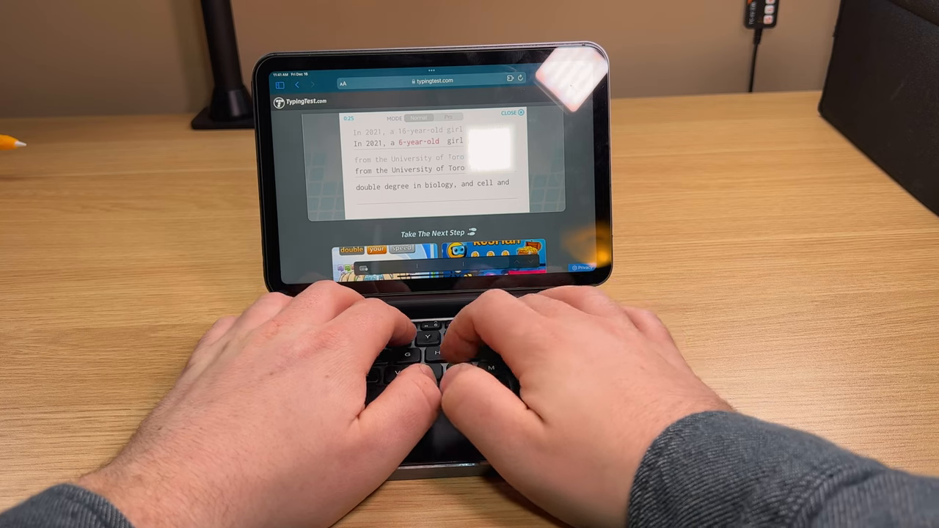
# Type the start of the typing-test passage, beginning with 'dou'.
pyautogui.write('dou')
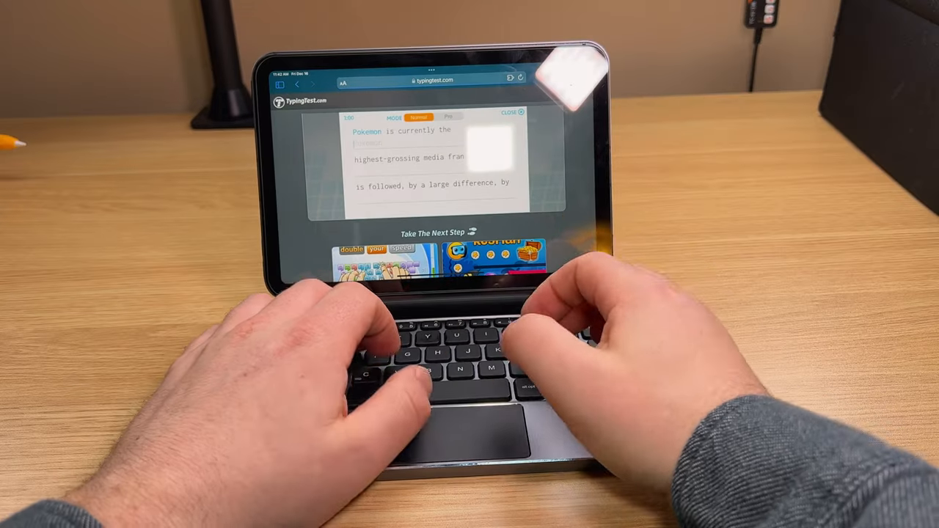
# Type 'Pokemon is curr' and 'highest-' from the Pokemon test passage.
pyautogui.write('Pokemon is curr')
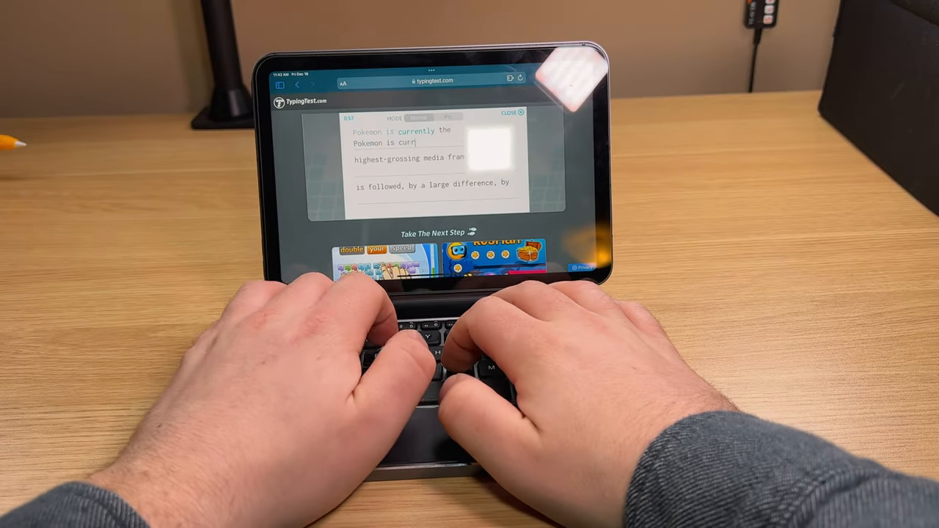
pyautogui.write('highest-')
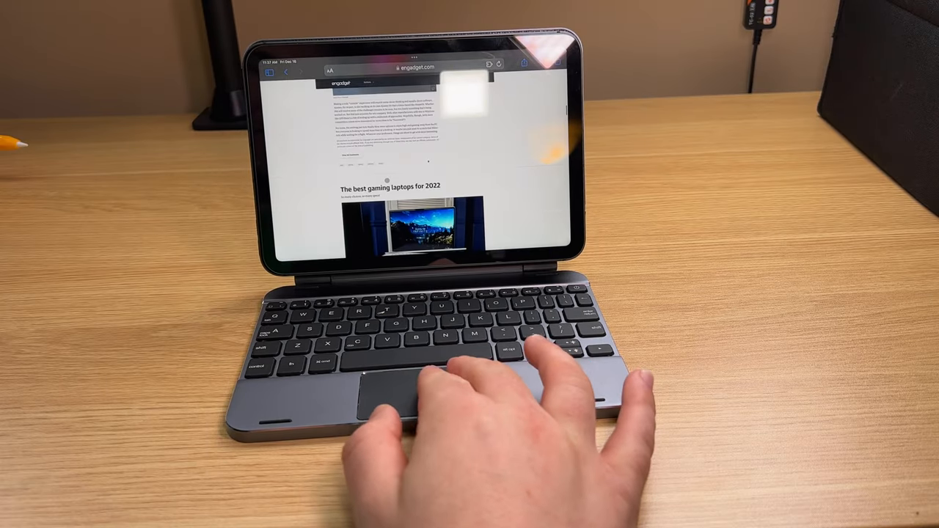
# Scroll down to the 'best gaming laptops for 2022' heading on Engadget.
pyautogui.scroll(-3)
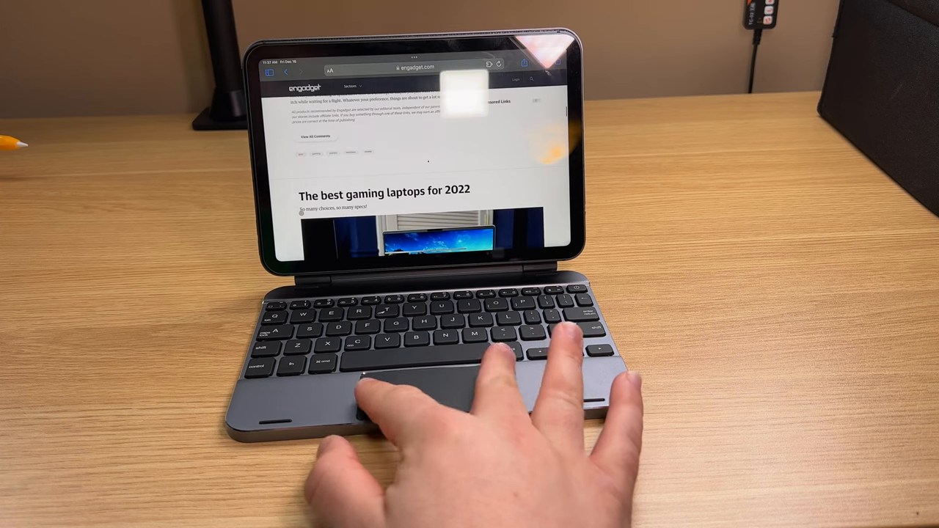